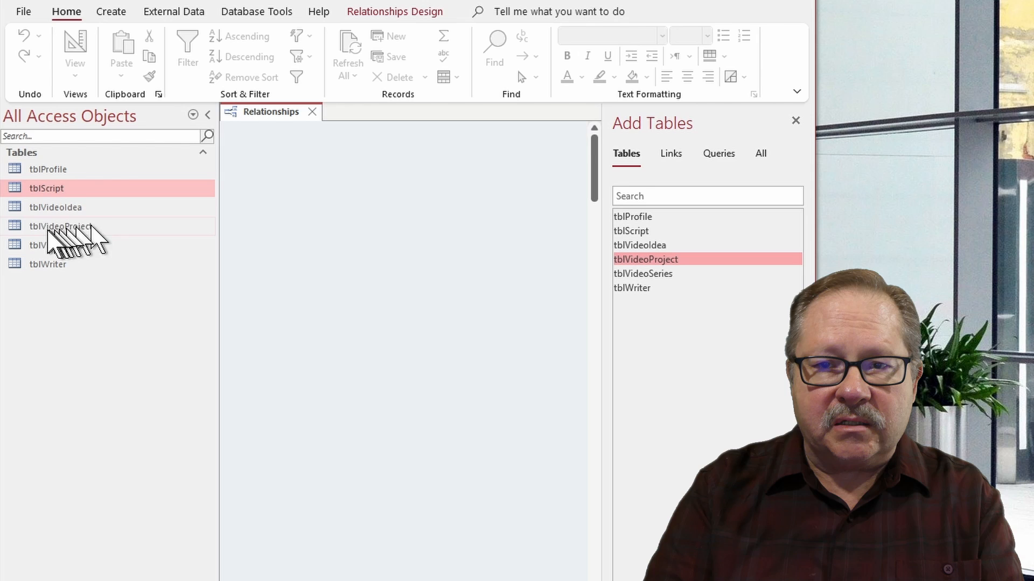
Add tblVideoProject from the navigation pane to the Relationships window
double_click(645, 259)
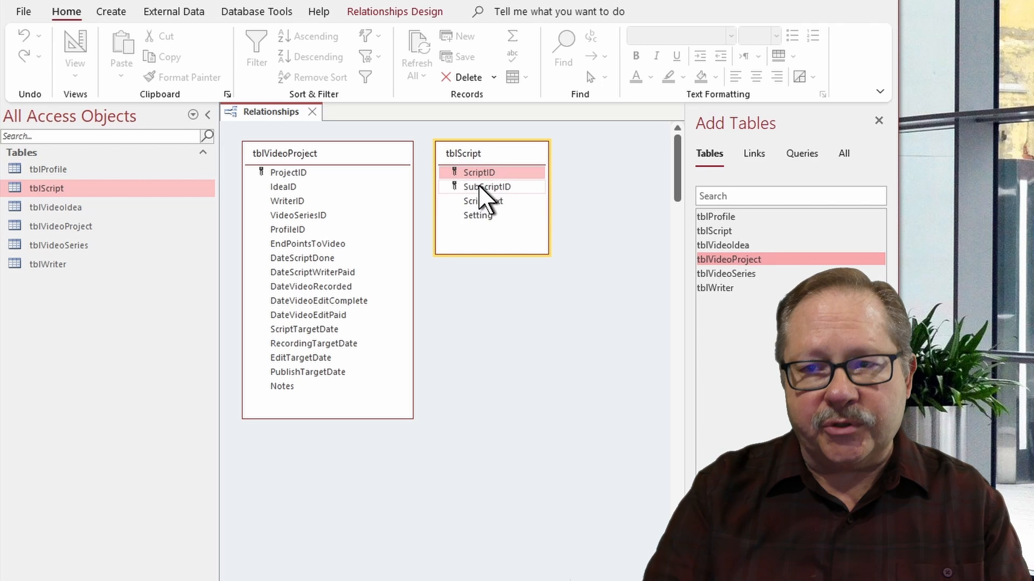
mouse_move(529, 339)
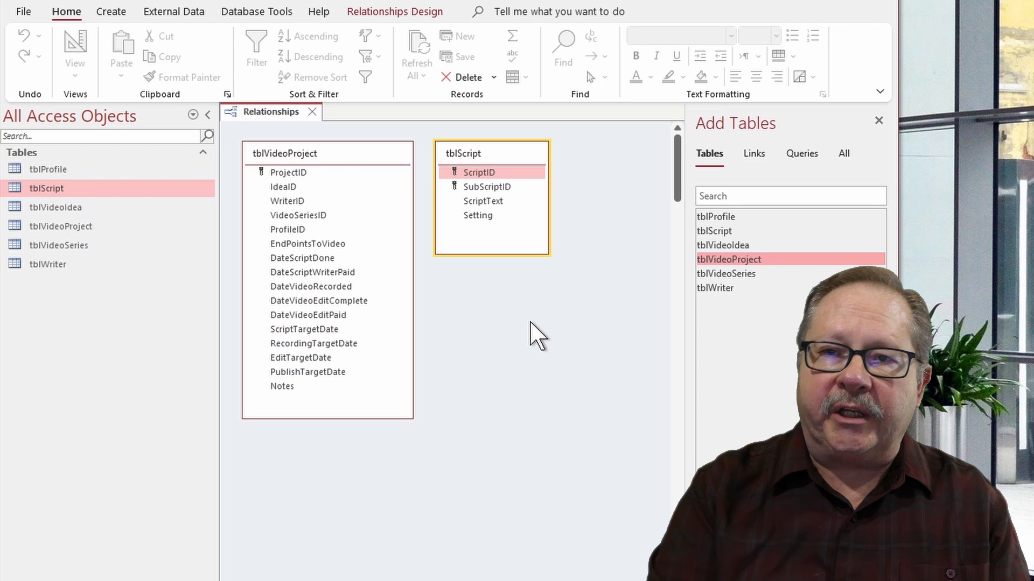
mouse_move(475, 241)
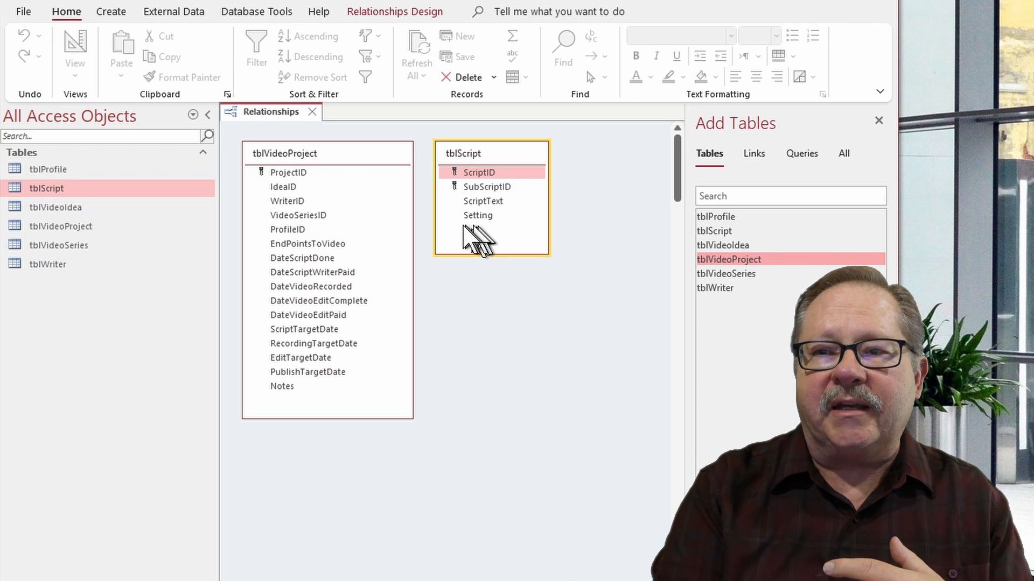
mouse_move(495, 327)
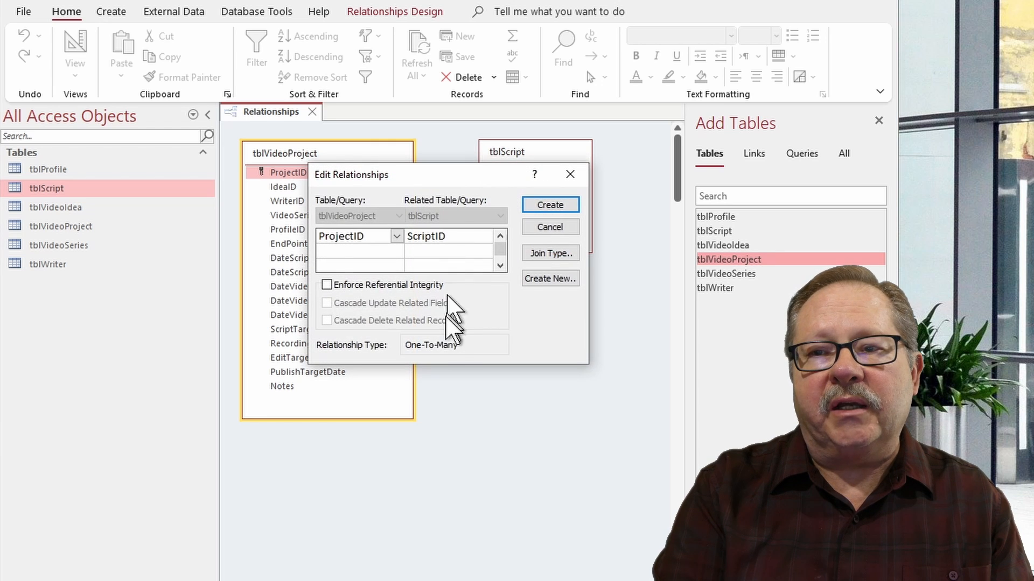
mouse_move(533, 435)
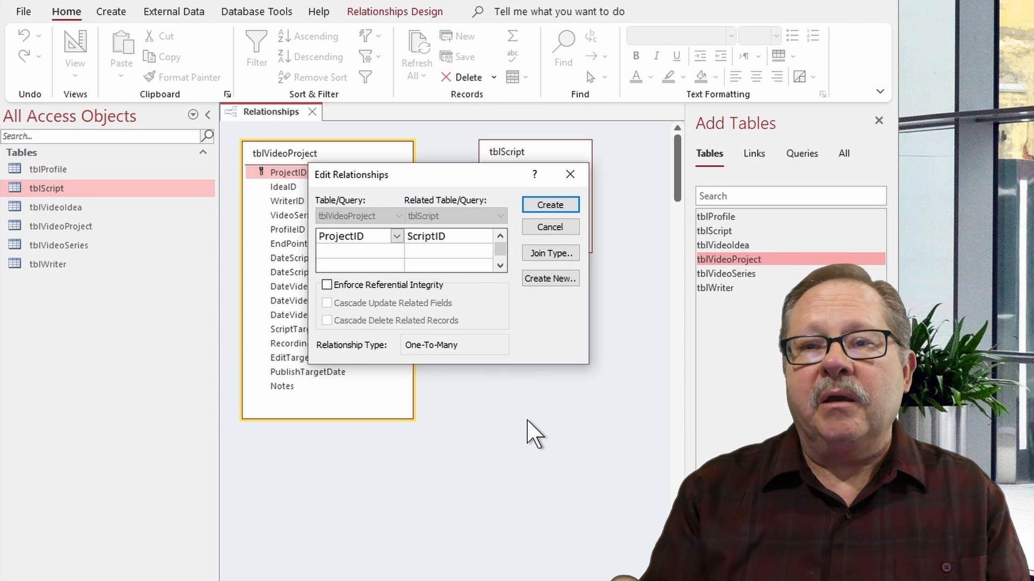
mouse_move(425, 204)
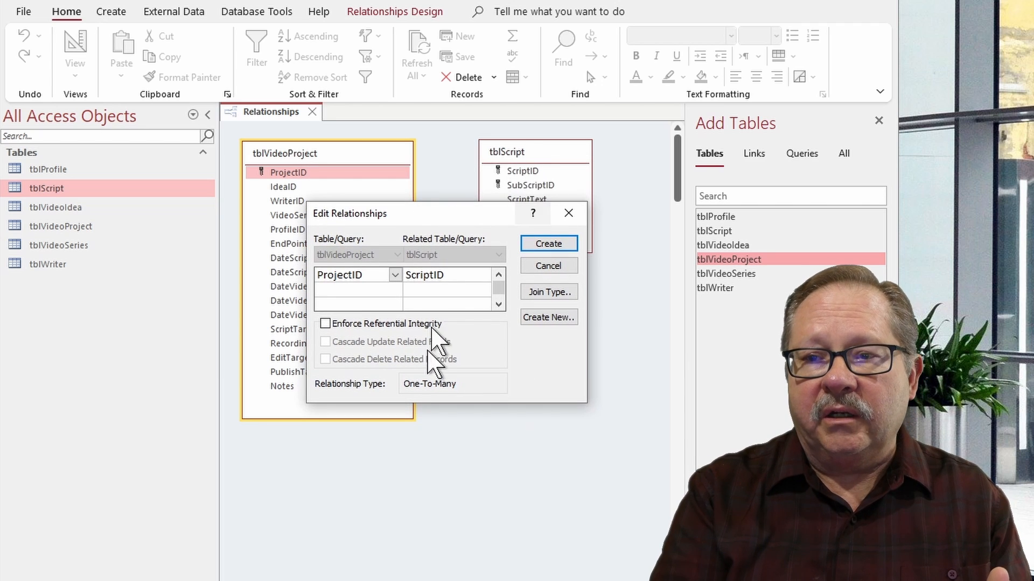
mouse_move(544, 178)
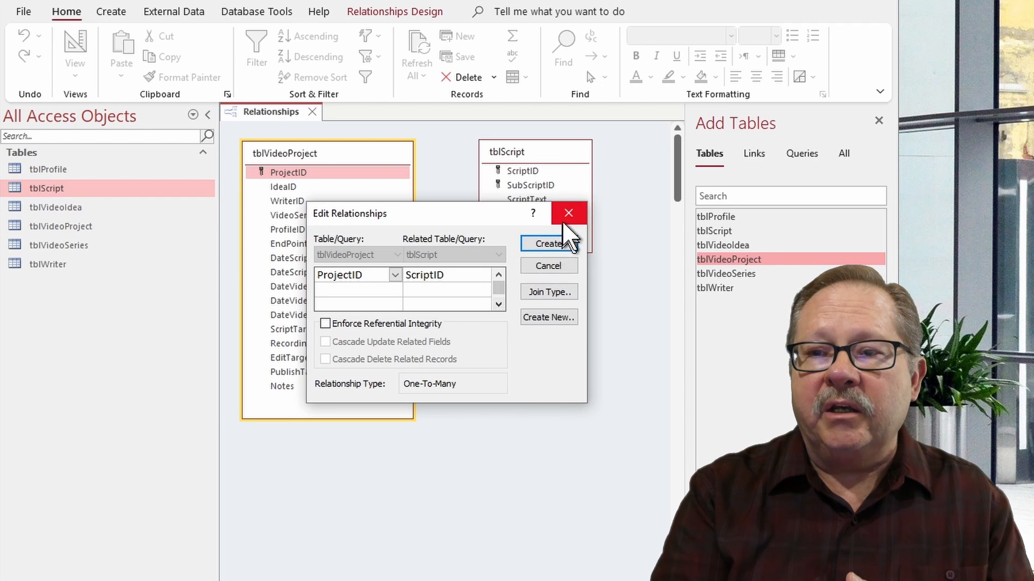
mouse_move(377, 327)
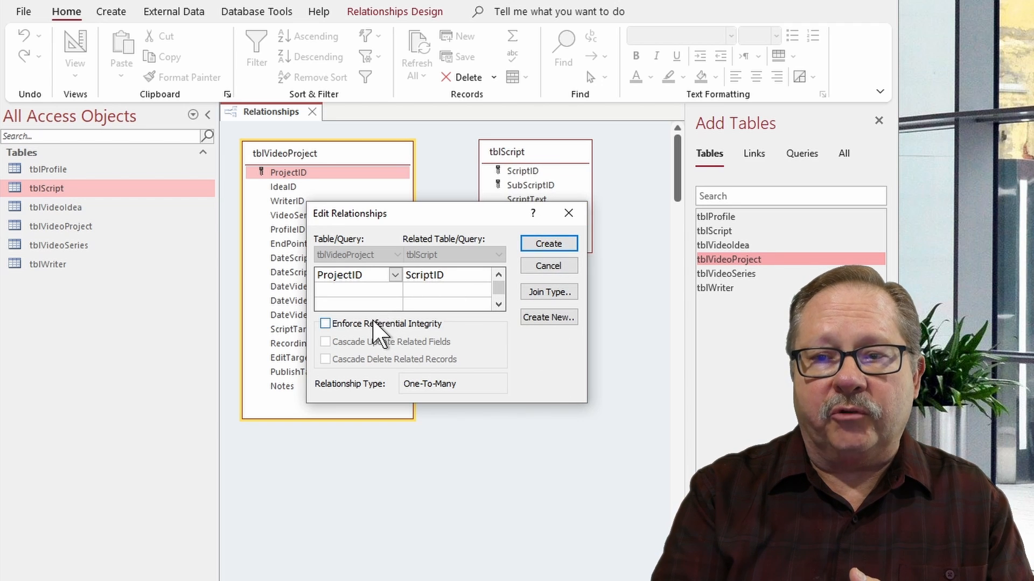
Enforce referential integrity on the ScriptID link in the Edit Relationships dialog
click(548, 244)
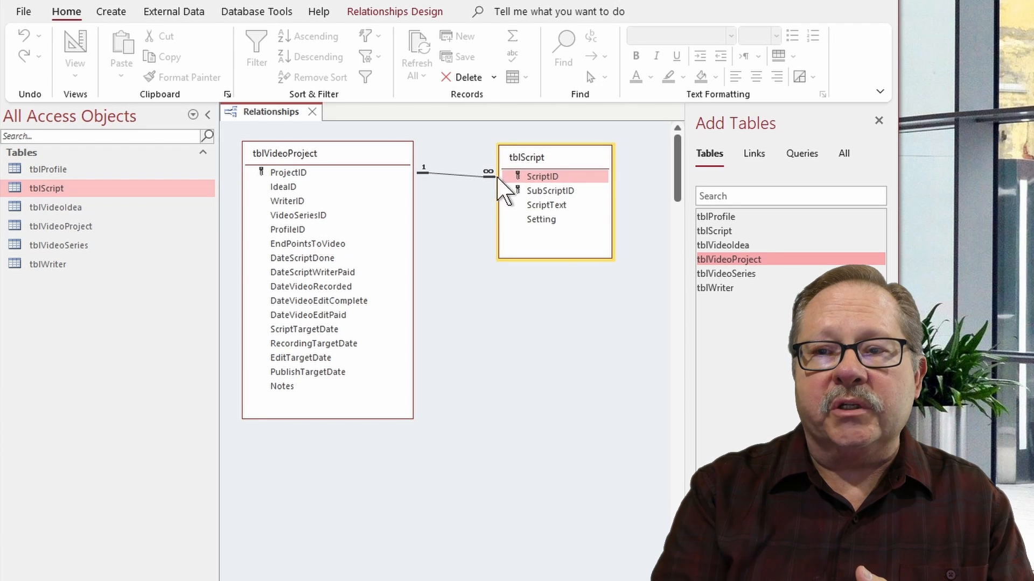
mouse_move(543, 183)
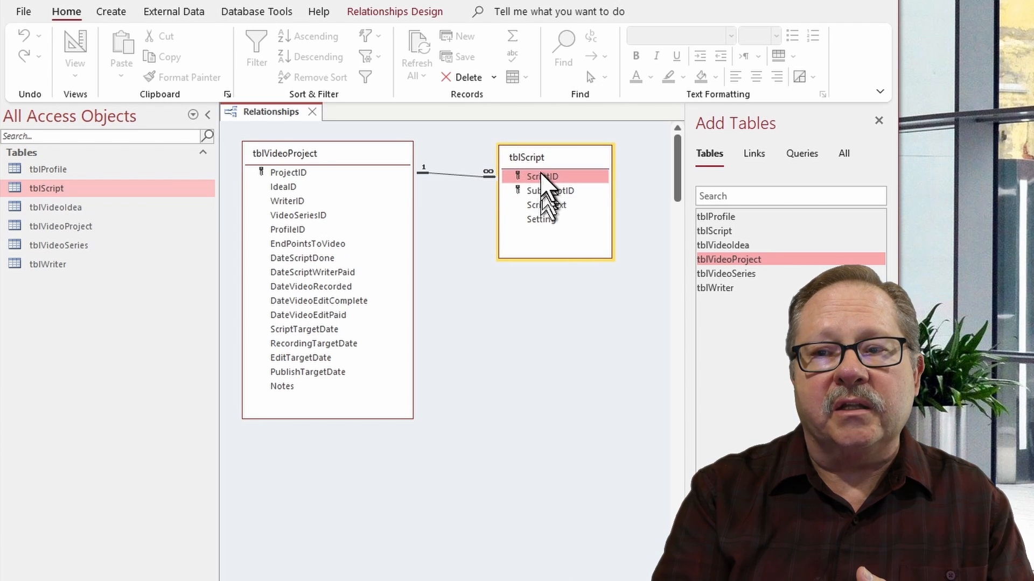
mouse_move(488, 381)
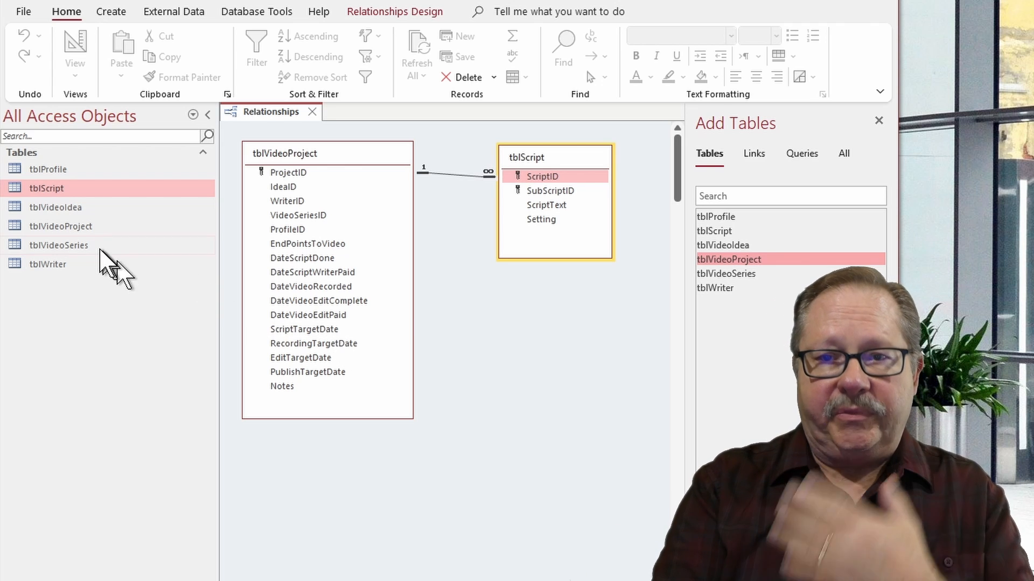
Add tblVideoIdea from the navigation pane to the Relationships window
click(55, 207)
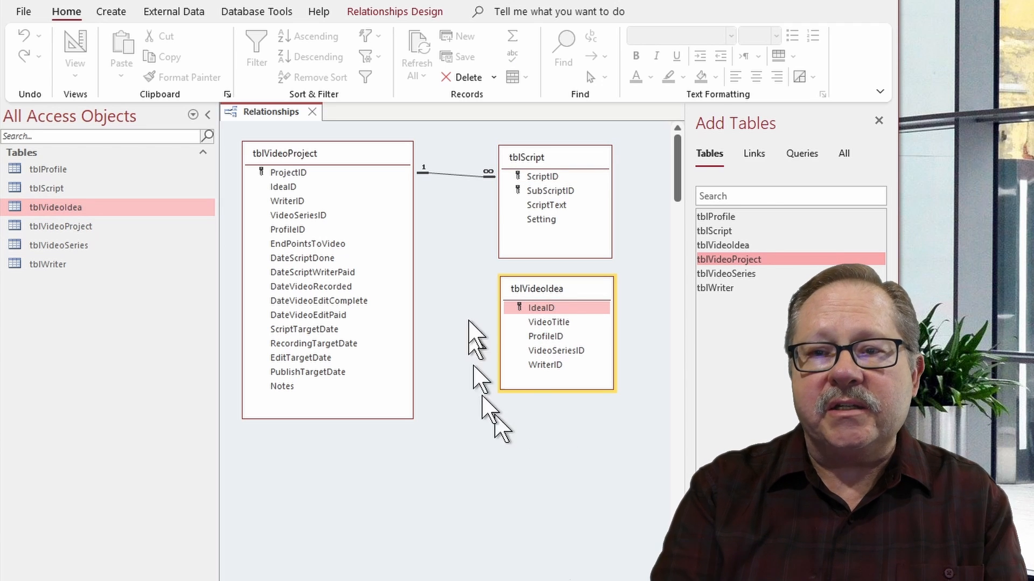
Link tblVideoIdea to tblVideoProject on IdeaID with referential integrity enforced
click(283, 186)
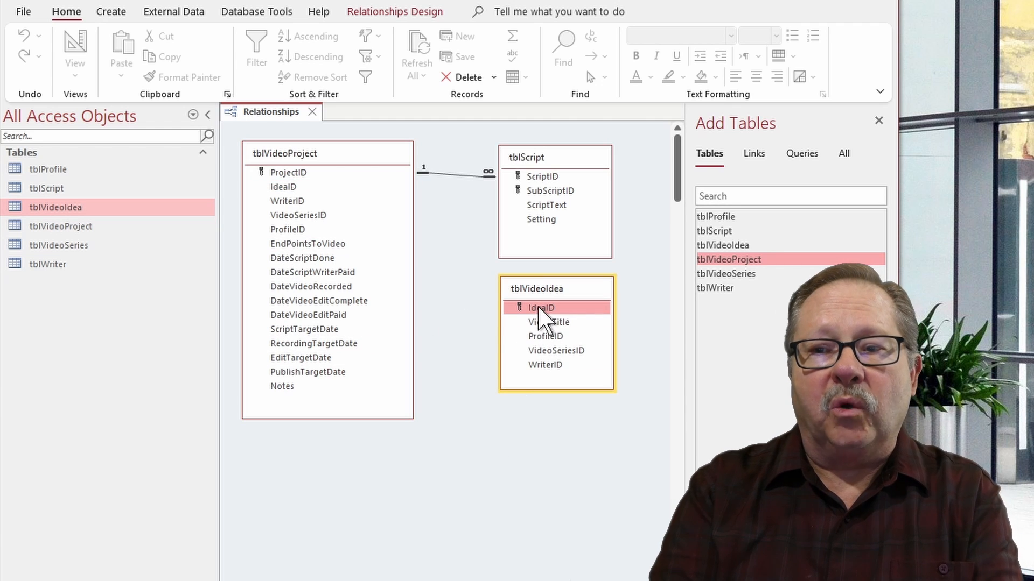
mouse_move(547, 356)
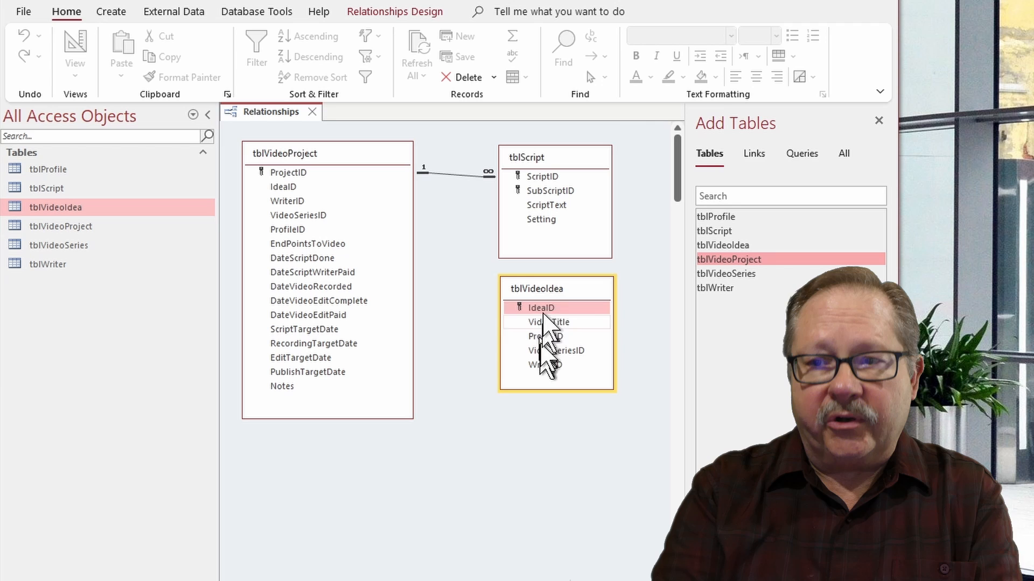
mouse_move(591, 380)
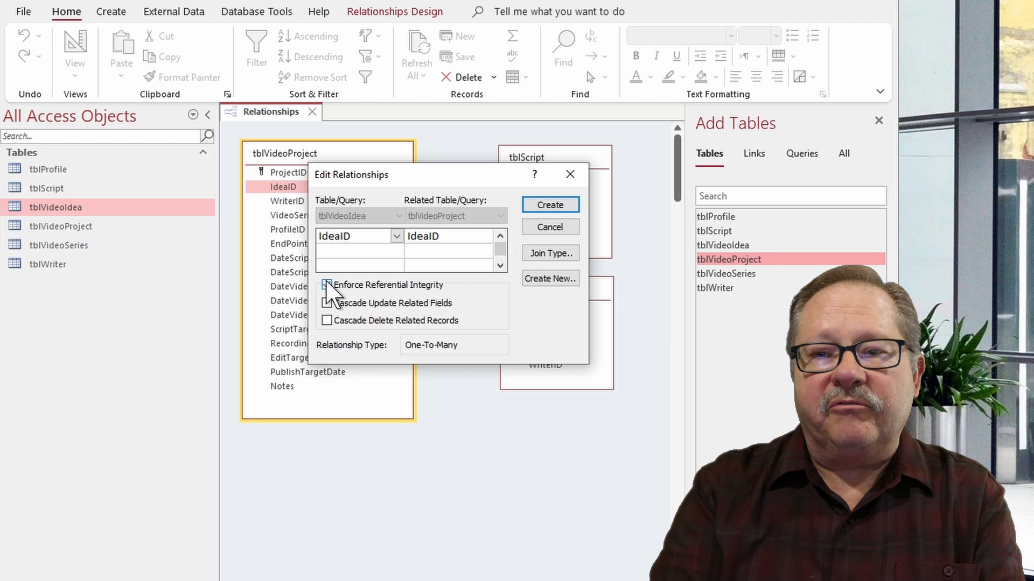
click(551, 205)
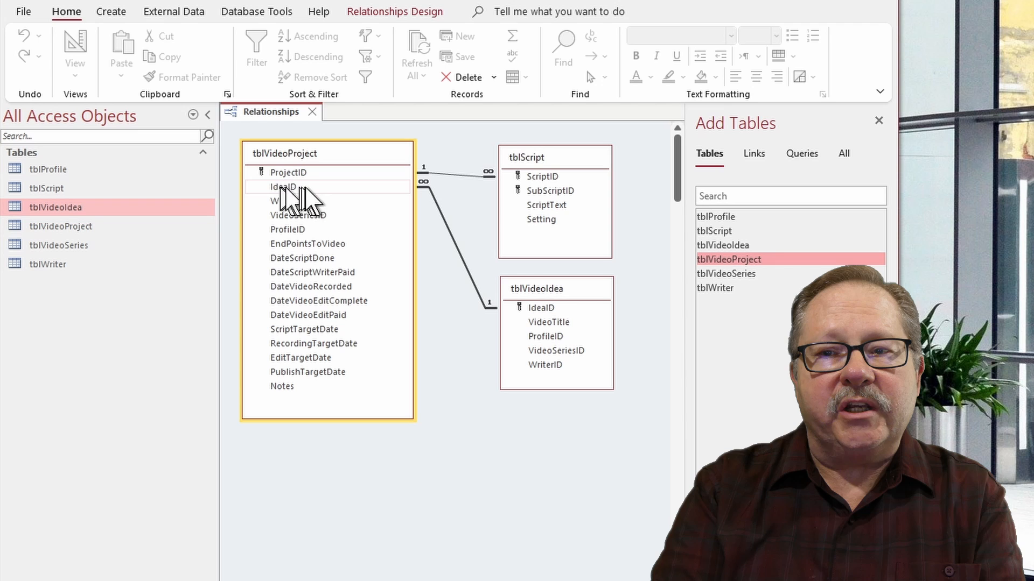
mouse_move(310, 181)
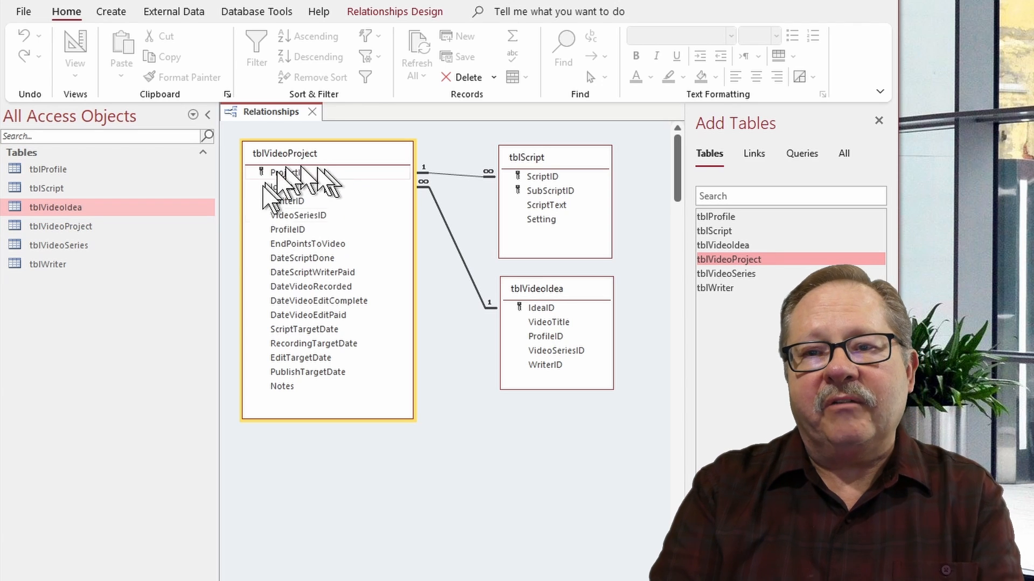
mouse_move(450, 201)
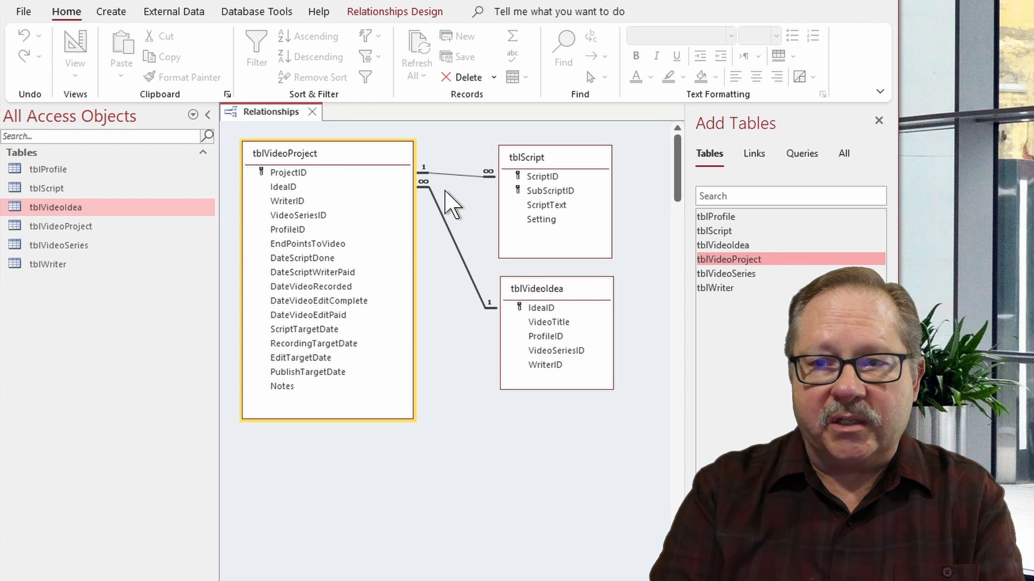
mouse_move(555, 323)
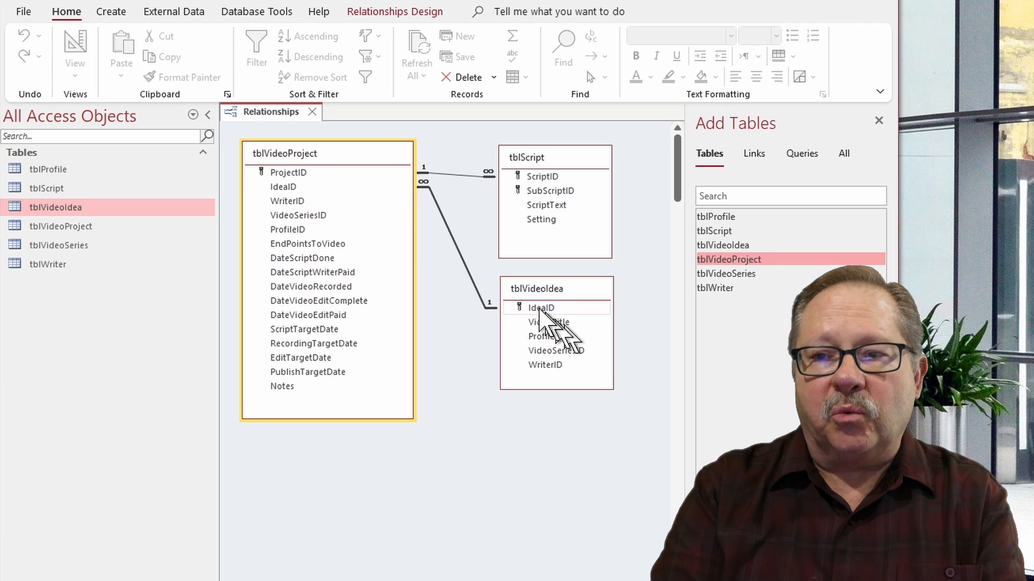
mouse_move(474, 329)
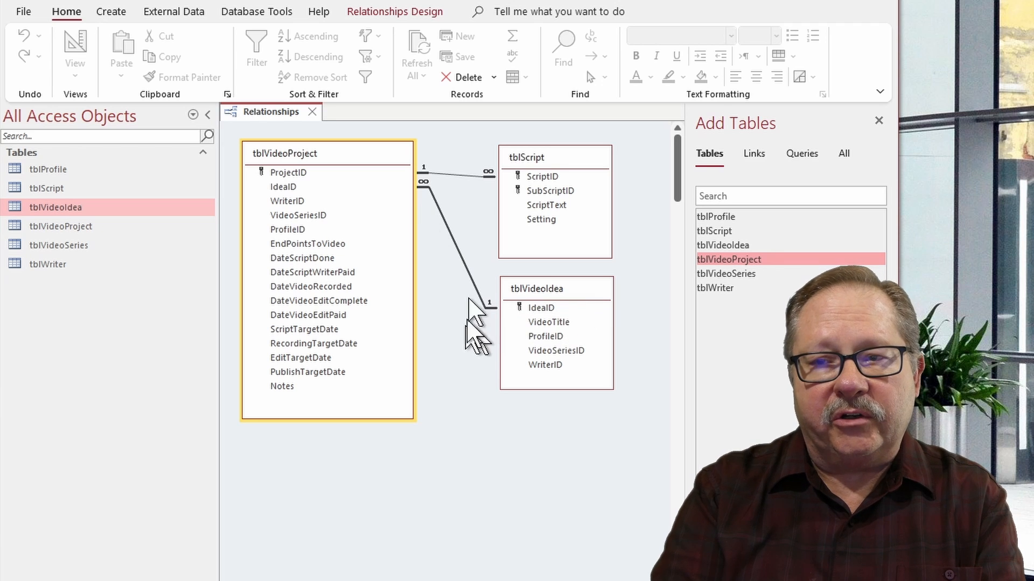
mouse_move(254, 211)
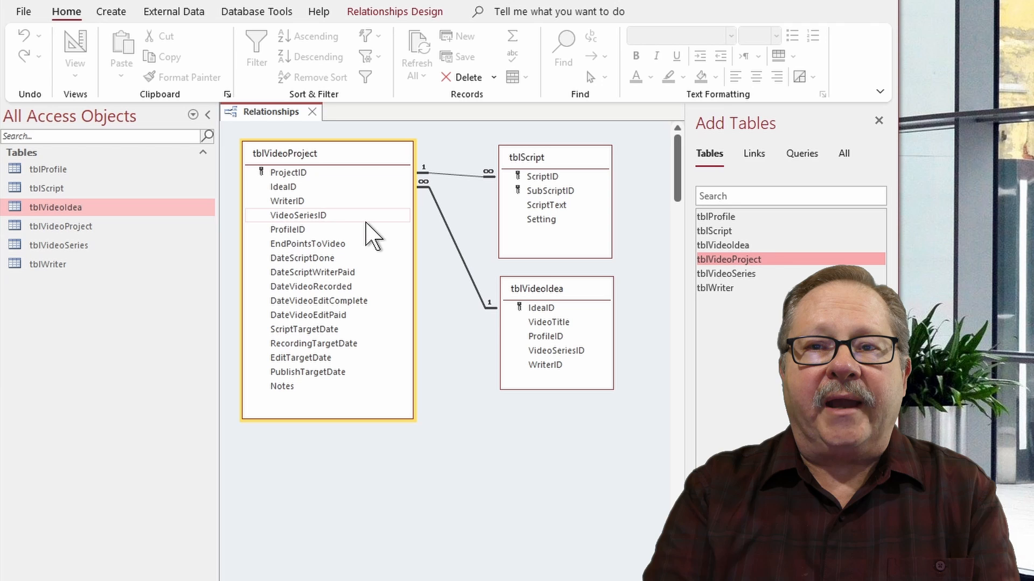
mouse_move(273, 228)
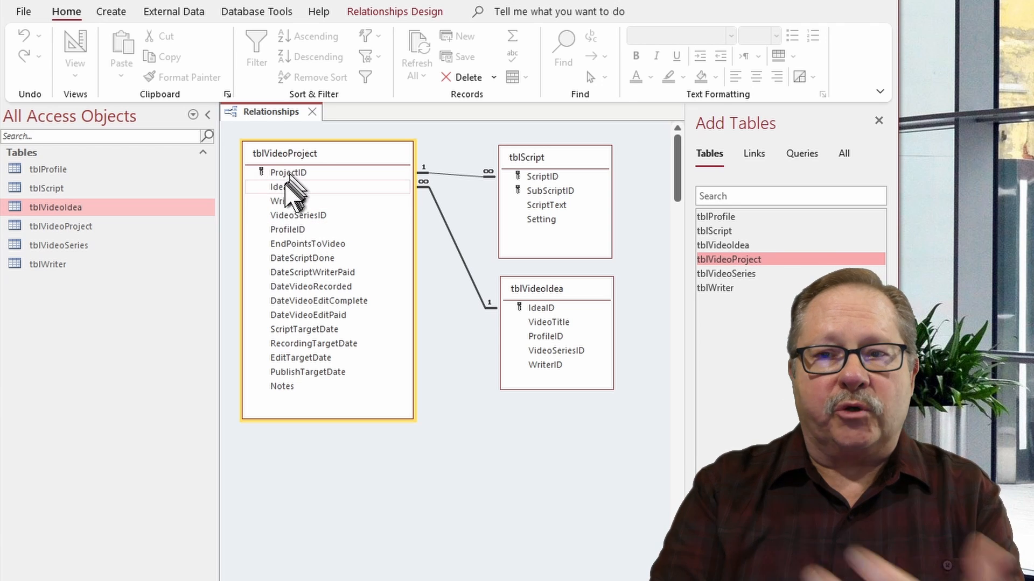
mouse_move(290, 198)
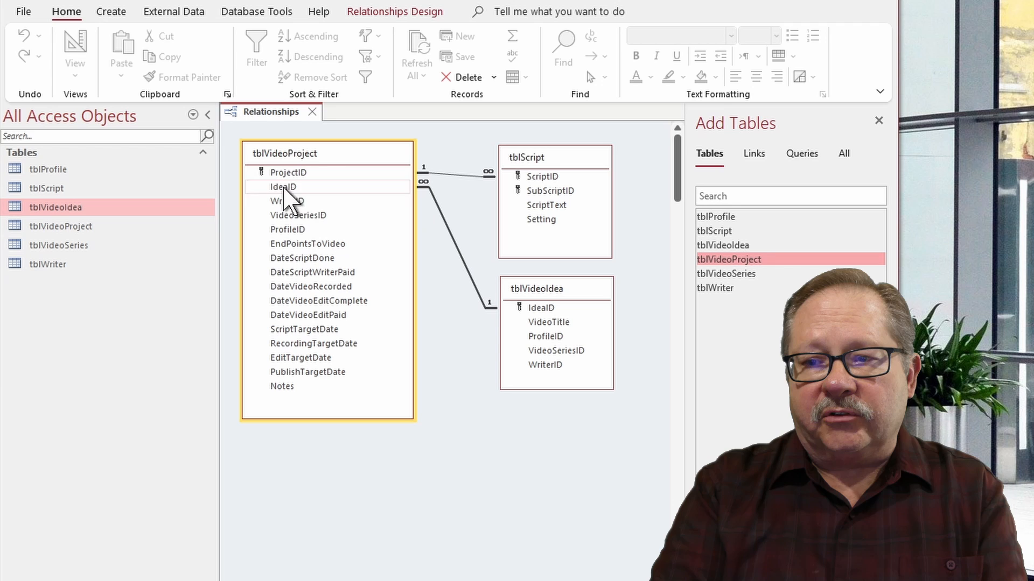
mouse_move(618, 310)
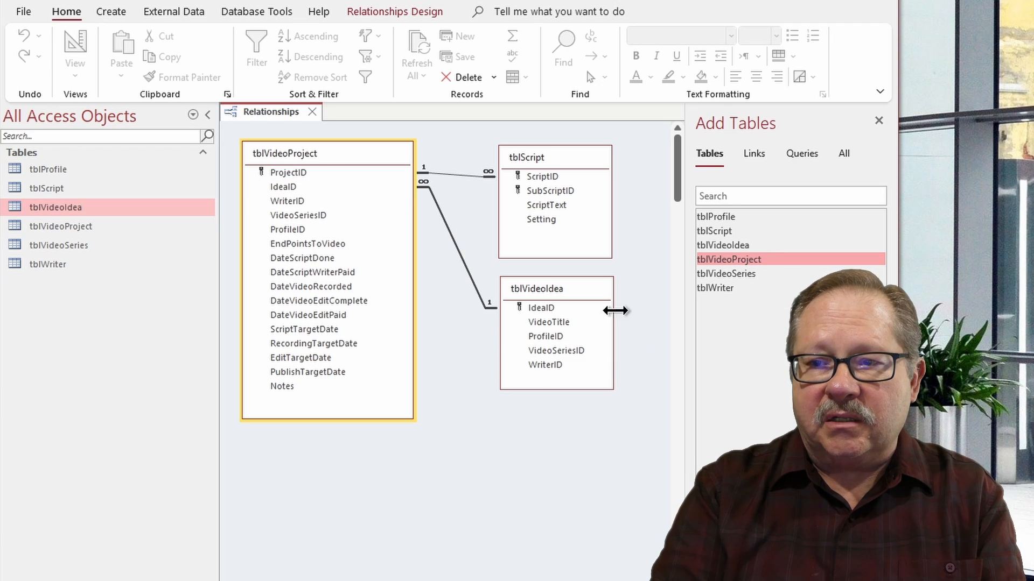
mouse_move(504, 277)
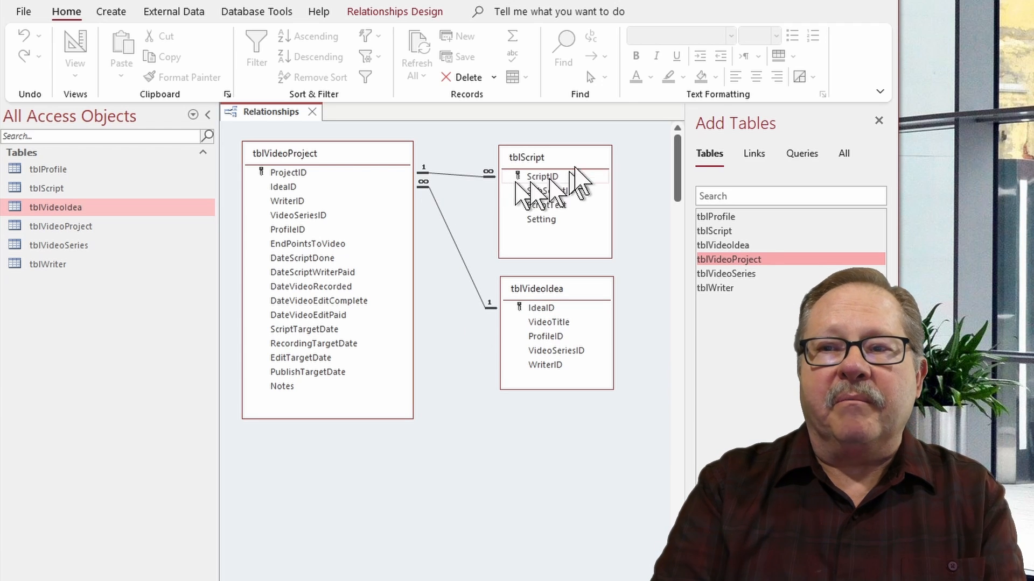
mouse_move(513, 234)
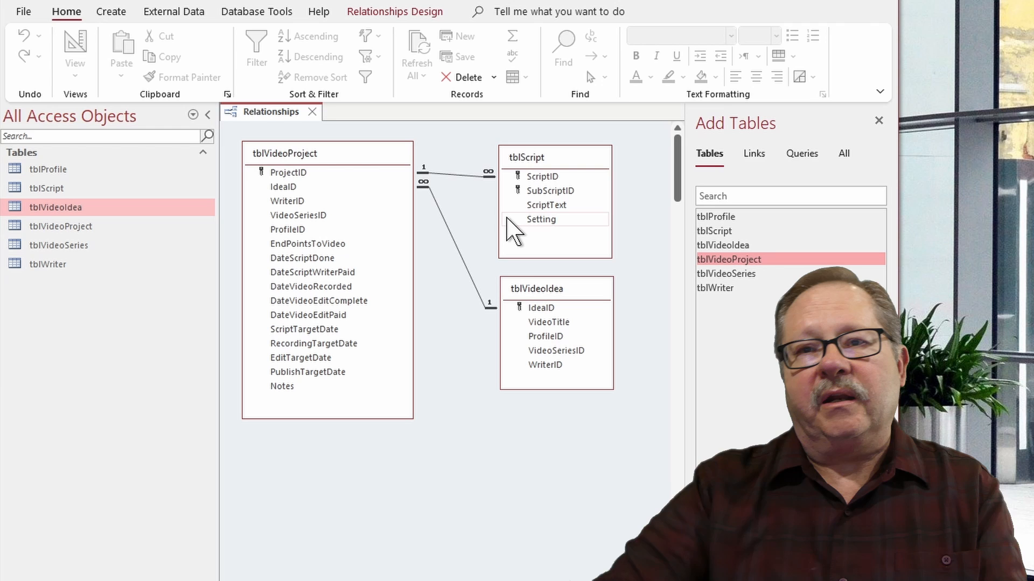